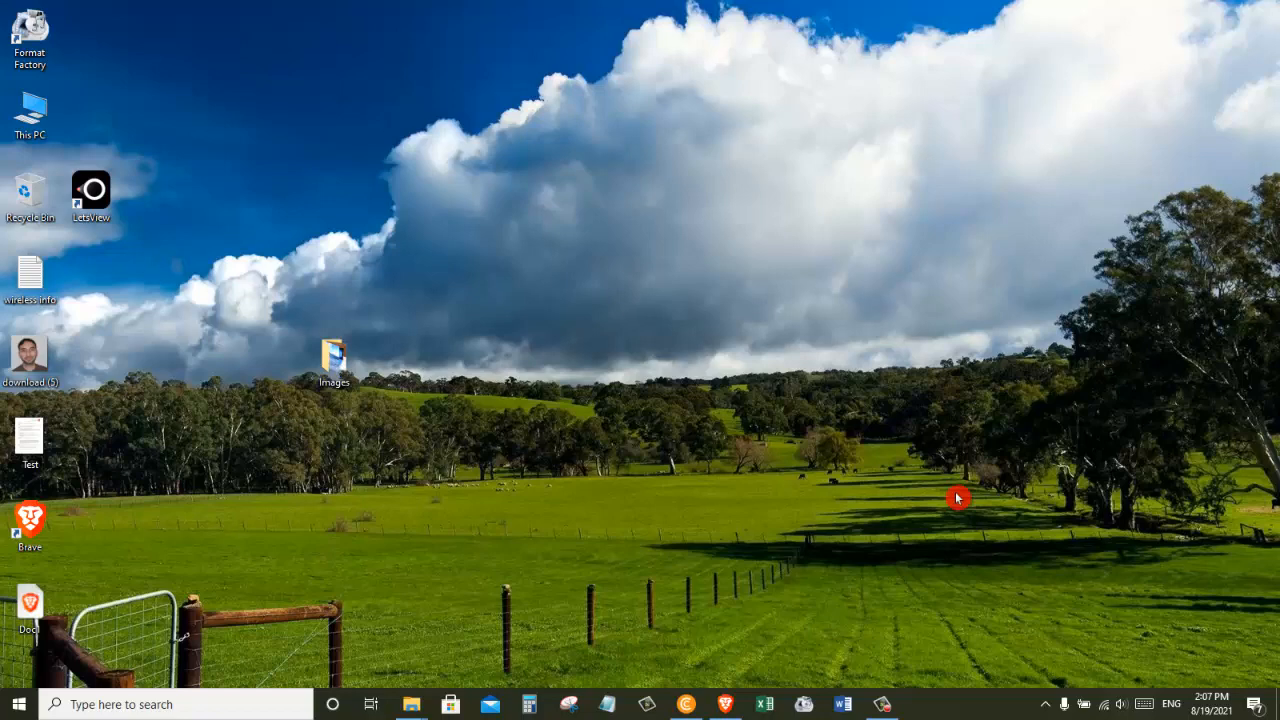
pyautogui.moveTo(635, 526)
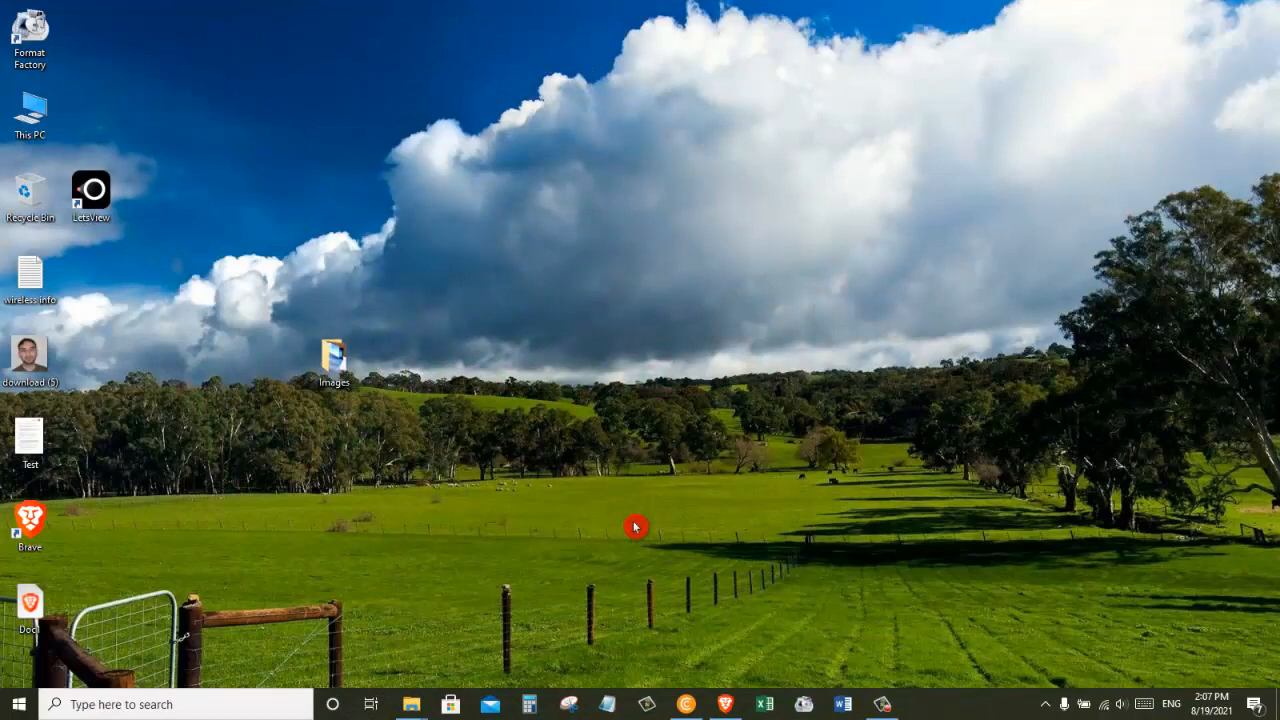
pyautogui.moveTo(492, 513)
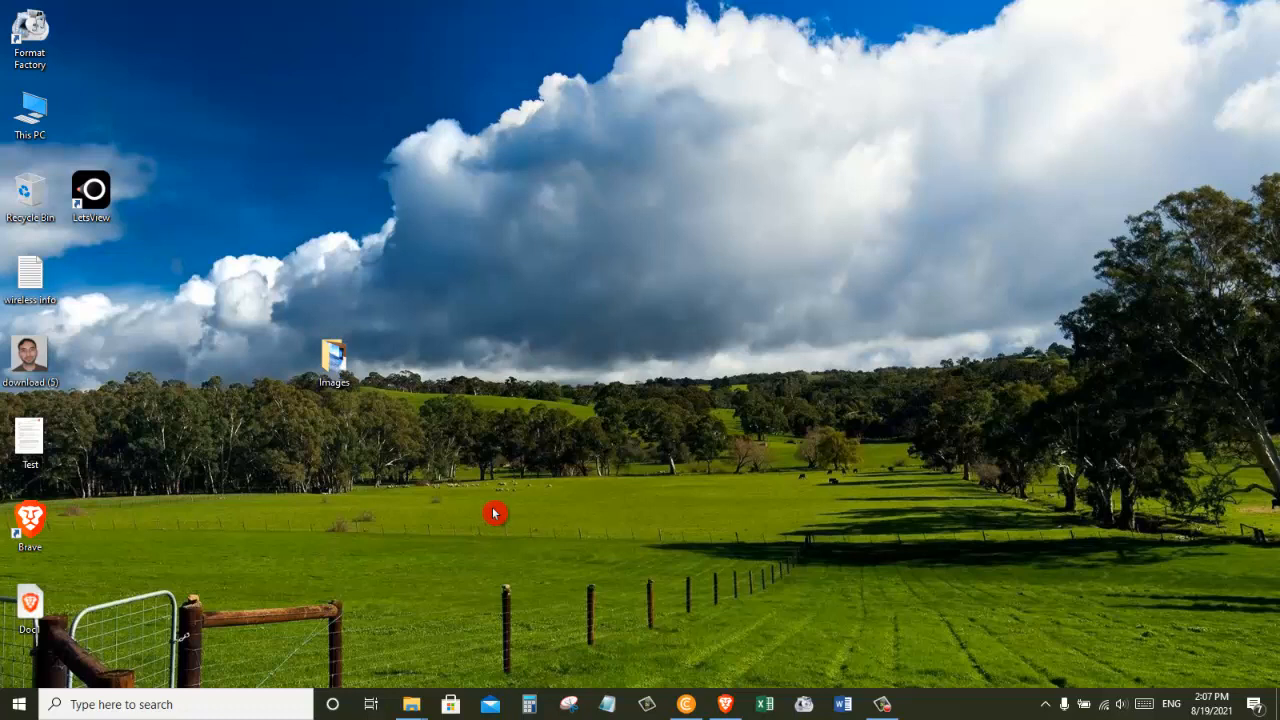
pyautogui.moveTo(488, 513)
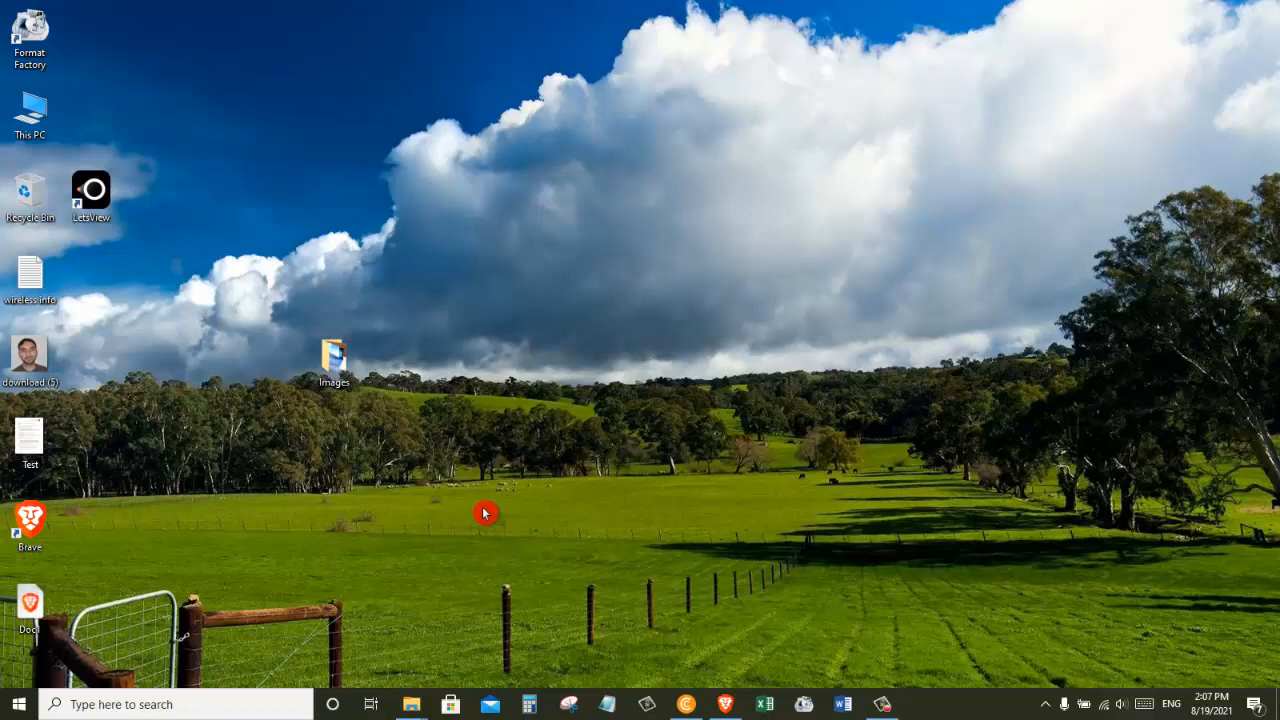
pyautogui.moveTo(408, 444)
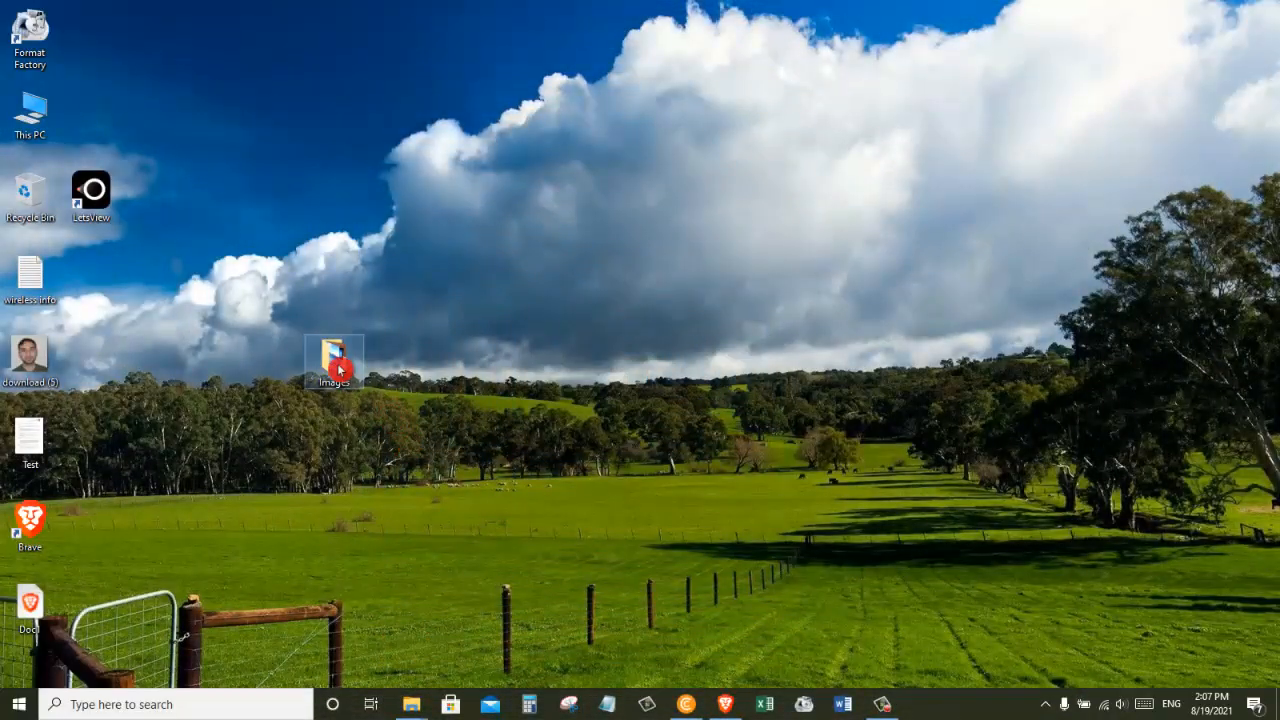
# Open the Images folder in Large icons view and rename its four pictures 1 to 4
pyautogui.doubleClick(333, 360)
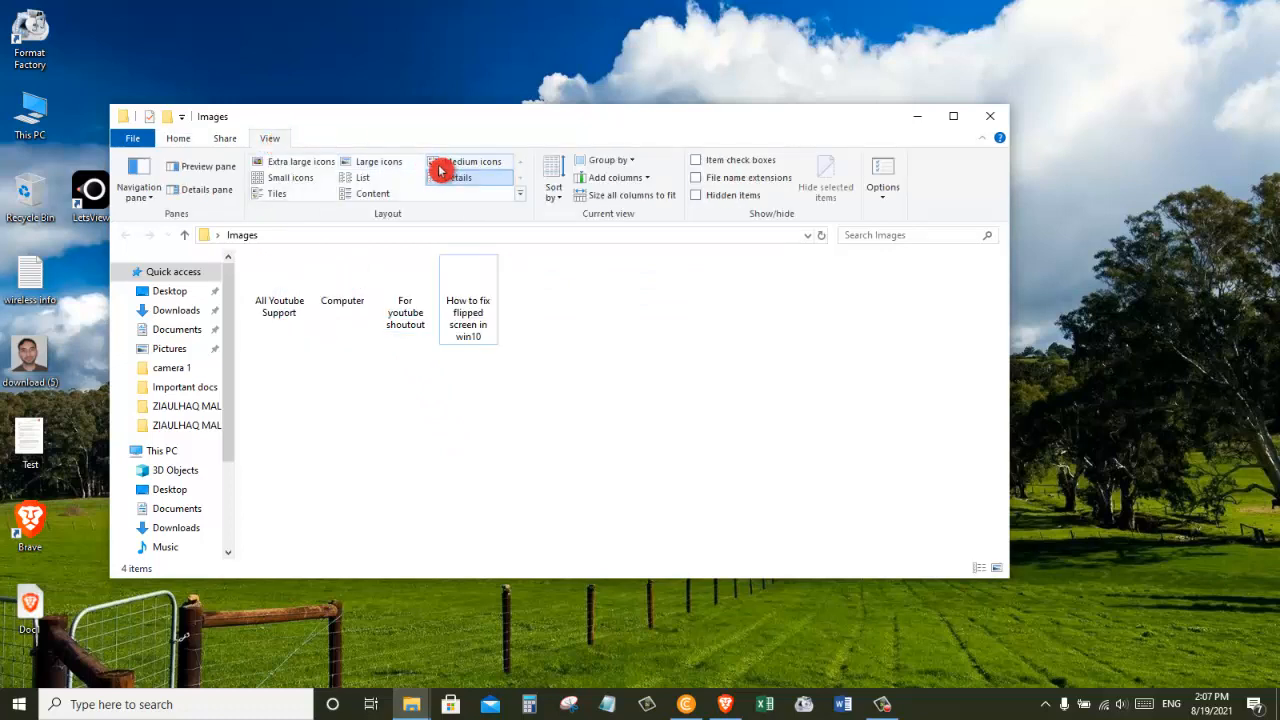
pyautogui.click(378, 161)
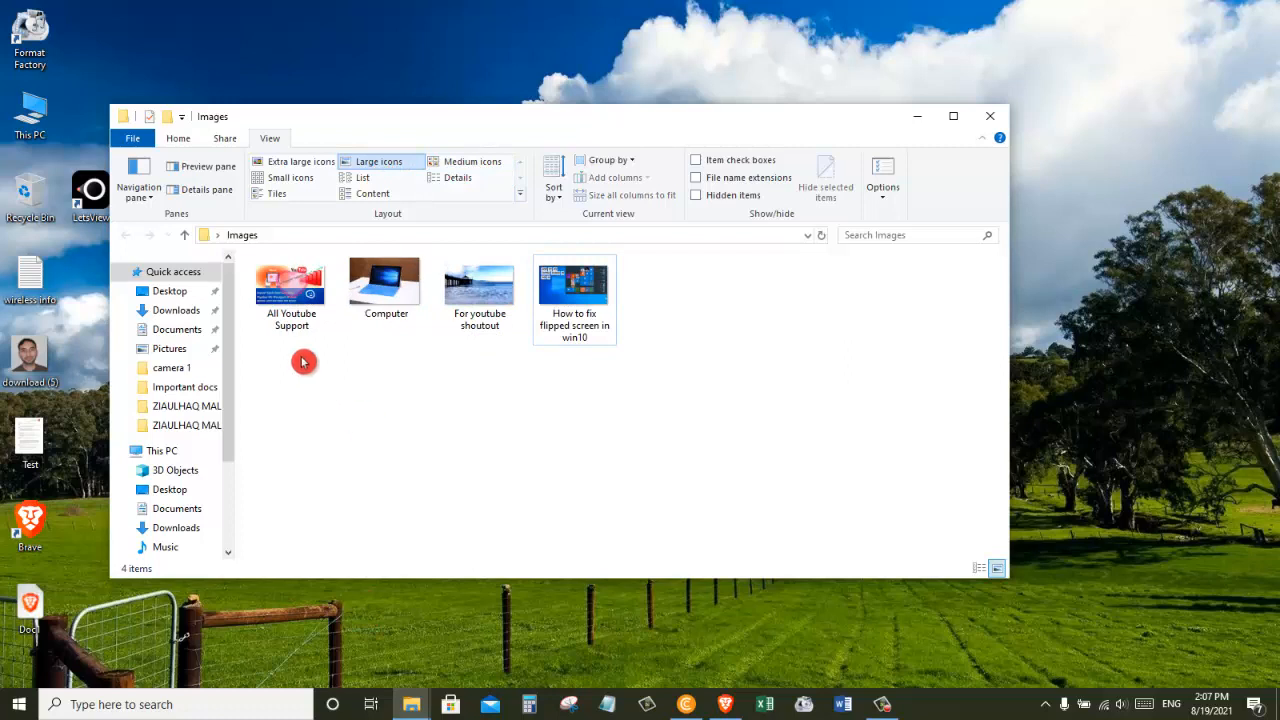
pyautogui.click(291, 283)
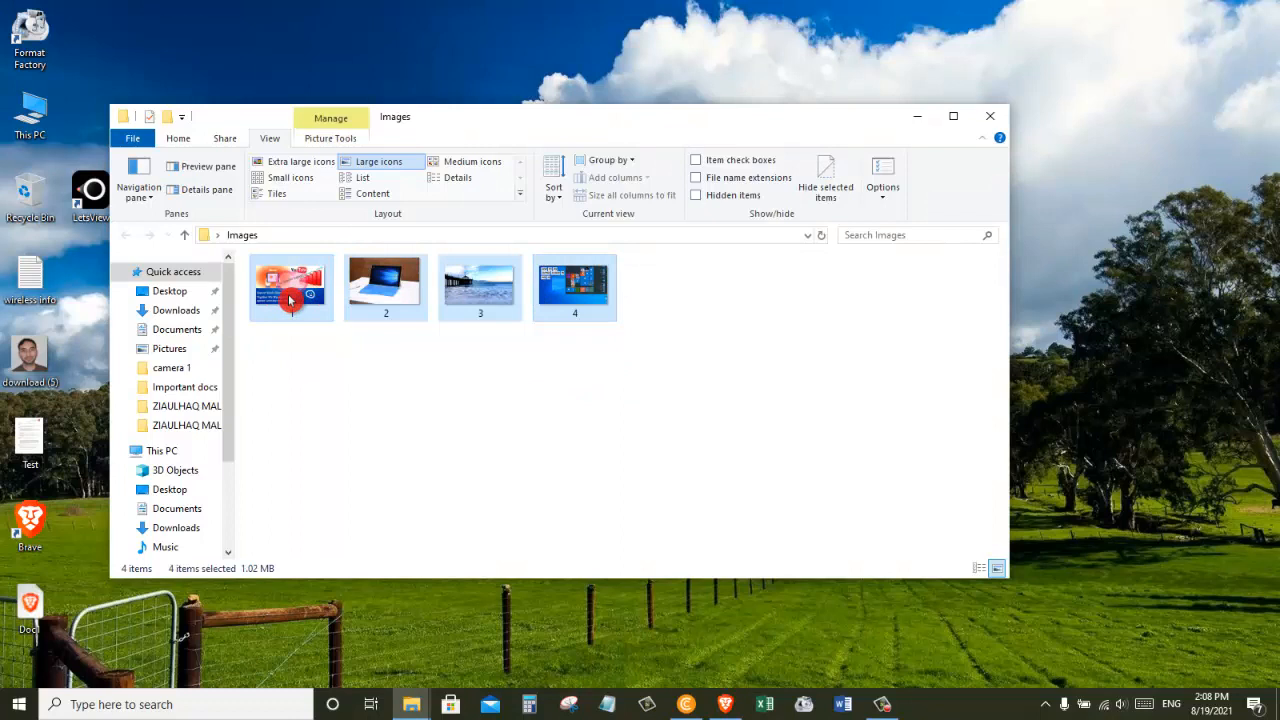
# Choose Print from the four selected pictures' context menu
pyautogui.rightClick(291, 287)
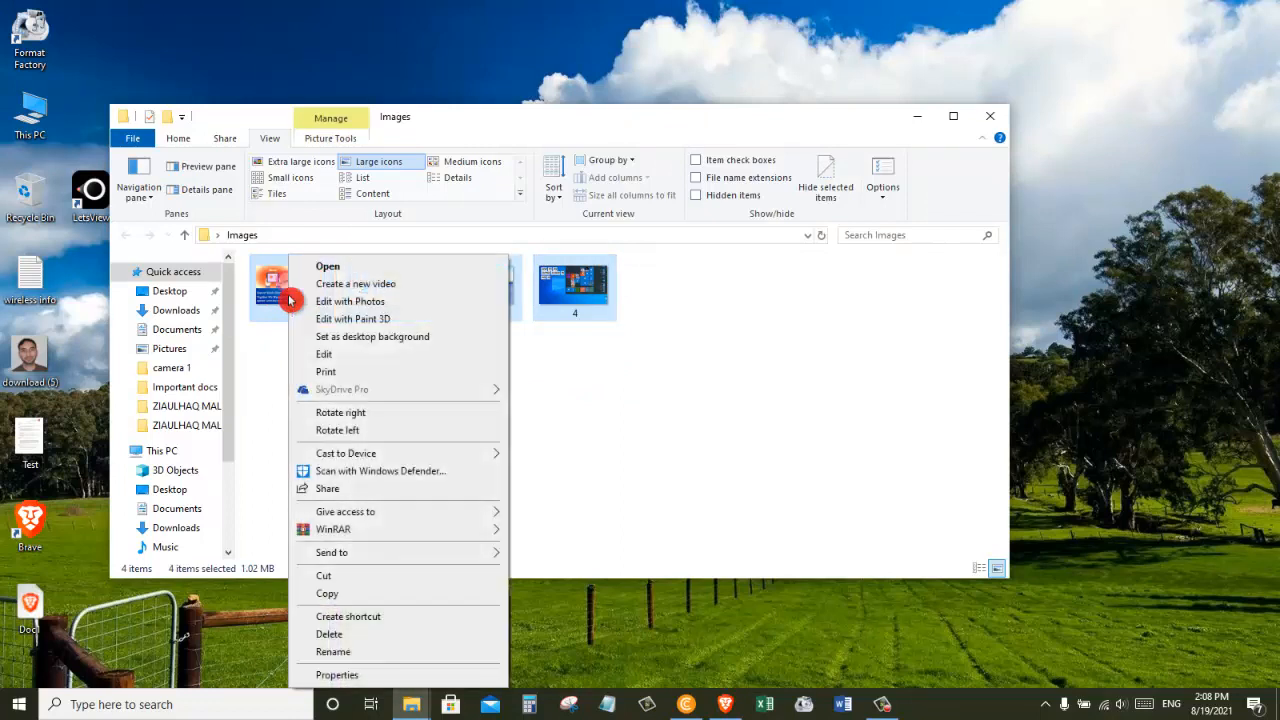
pyautogui.moveTo(343, 374)
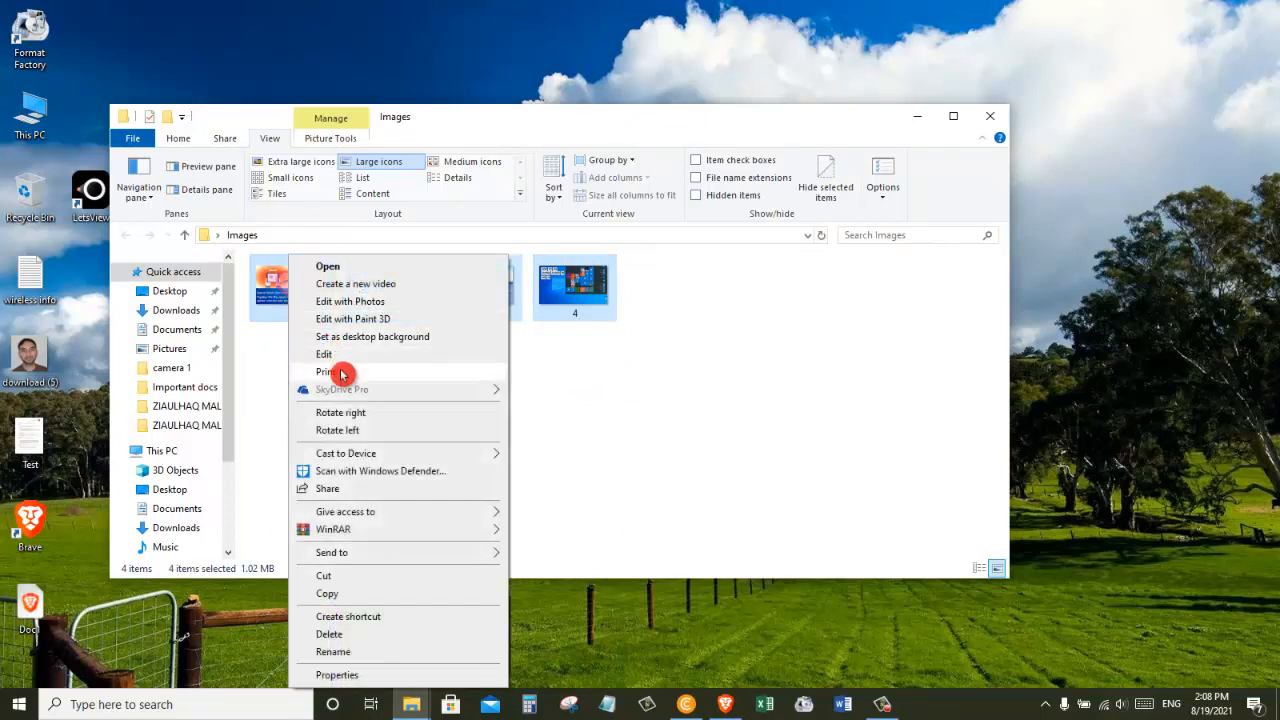
pyautogui.click(325, 371)
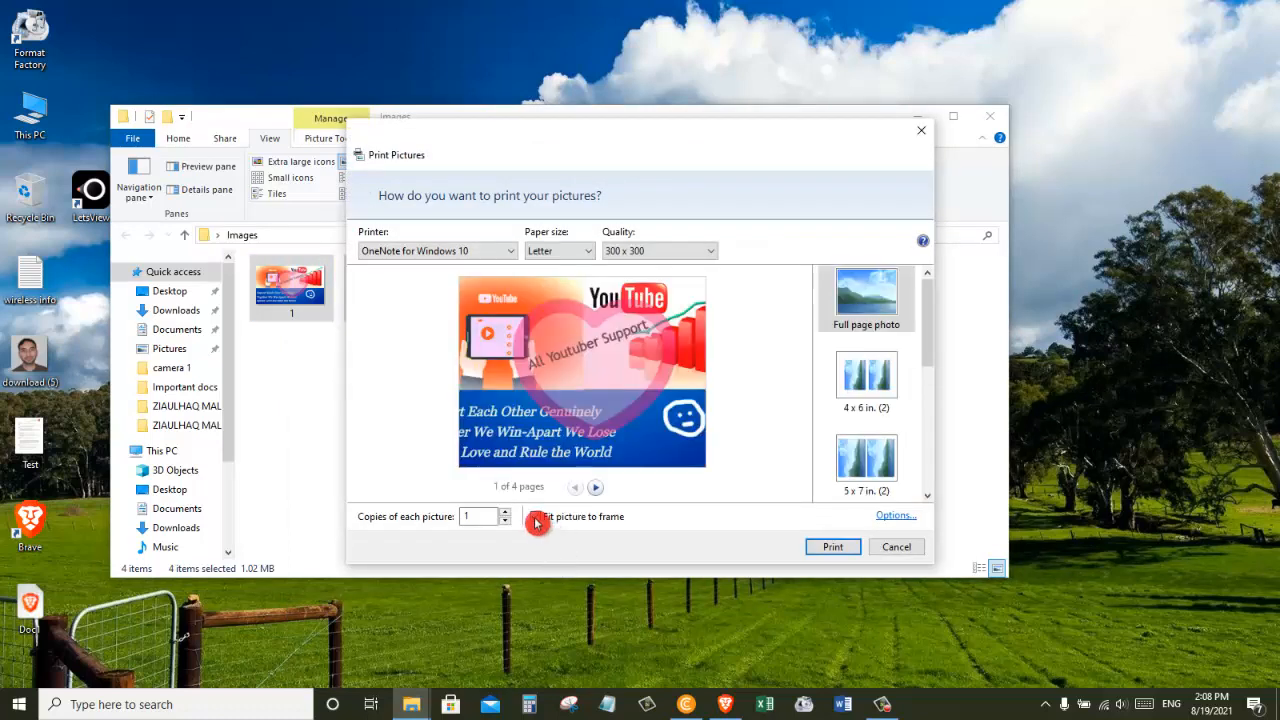
# Set the printer to Microsoft Print to PDF and print the pictures
pyautogui.click(535, 516)
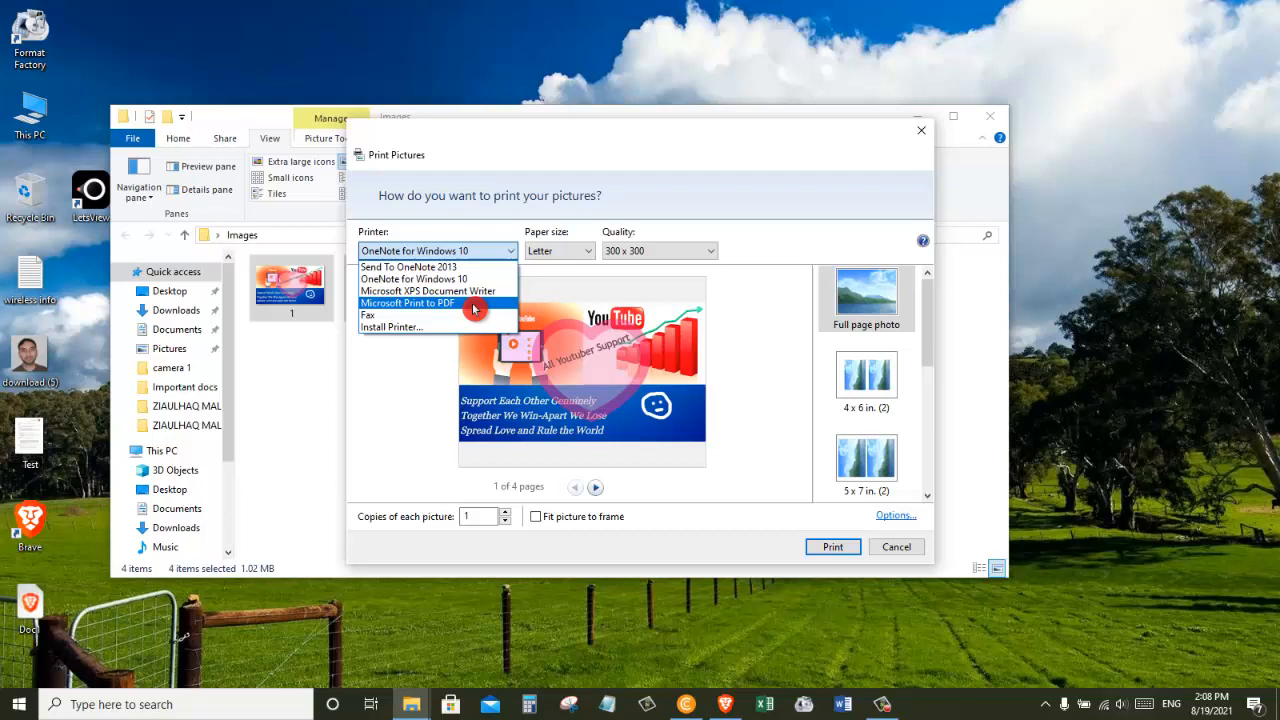
pyautogui.click(407, 302)
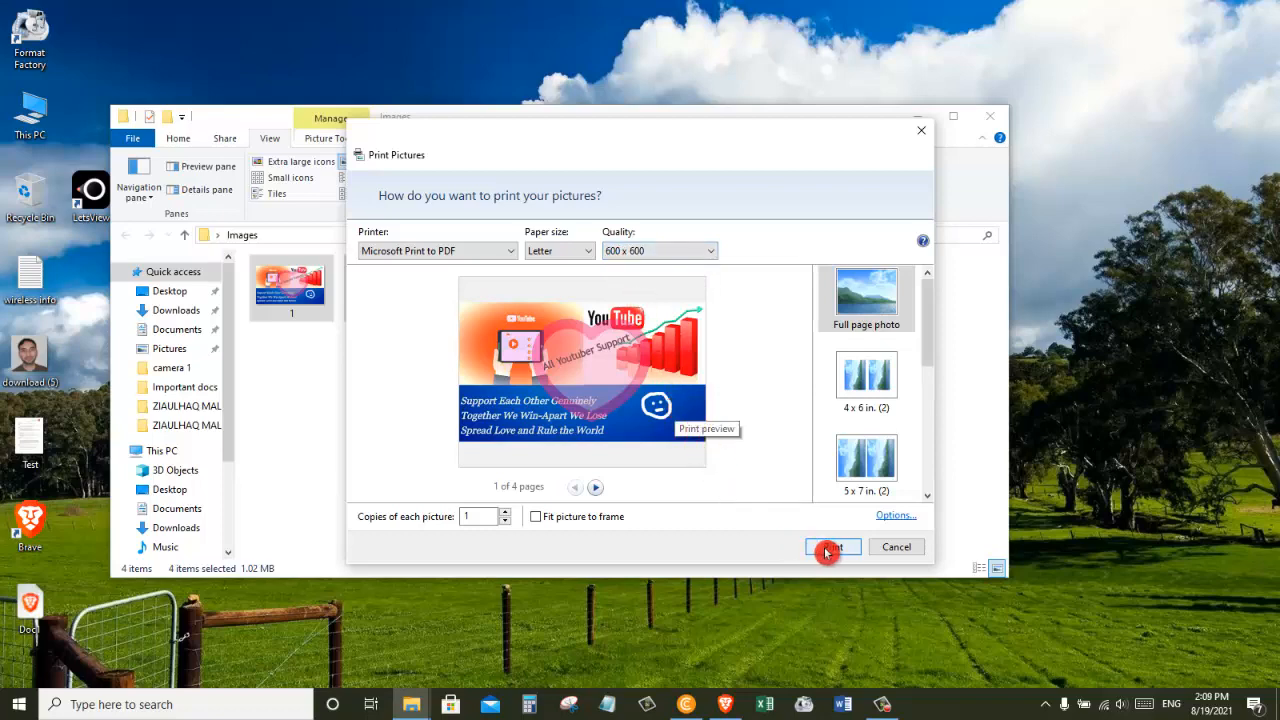
pyautogui.click(832, 546)
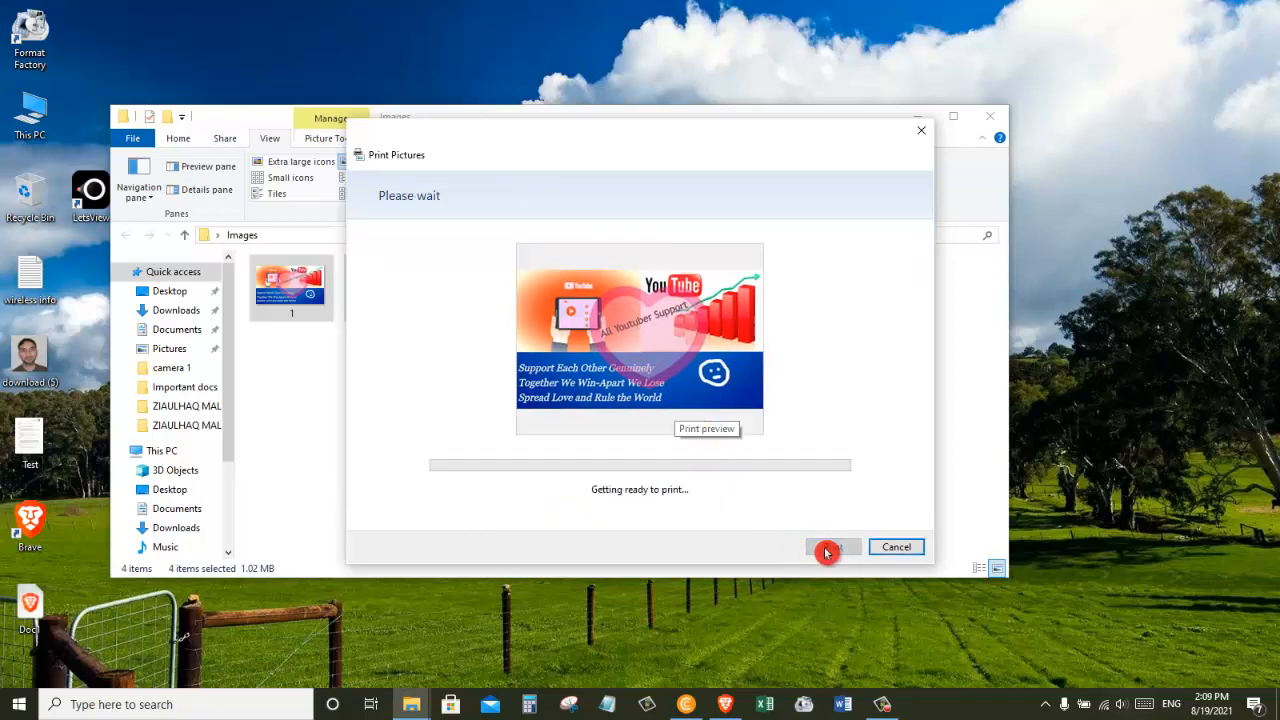
pyautogui.click(828, 547)
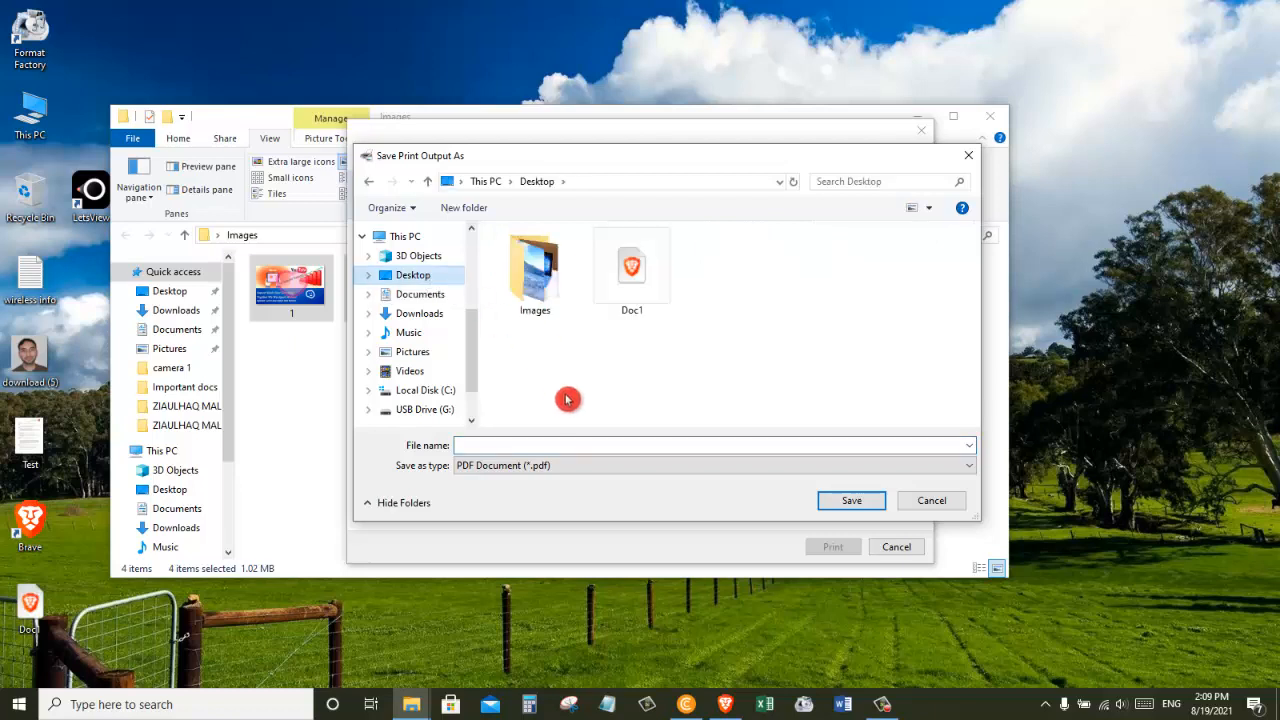
# Save the output as 'PDF file' on the Desktop
pyautogui.write('PDF file')
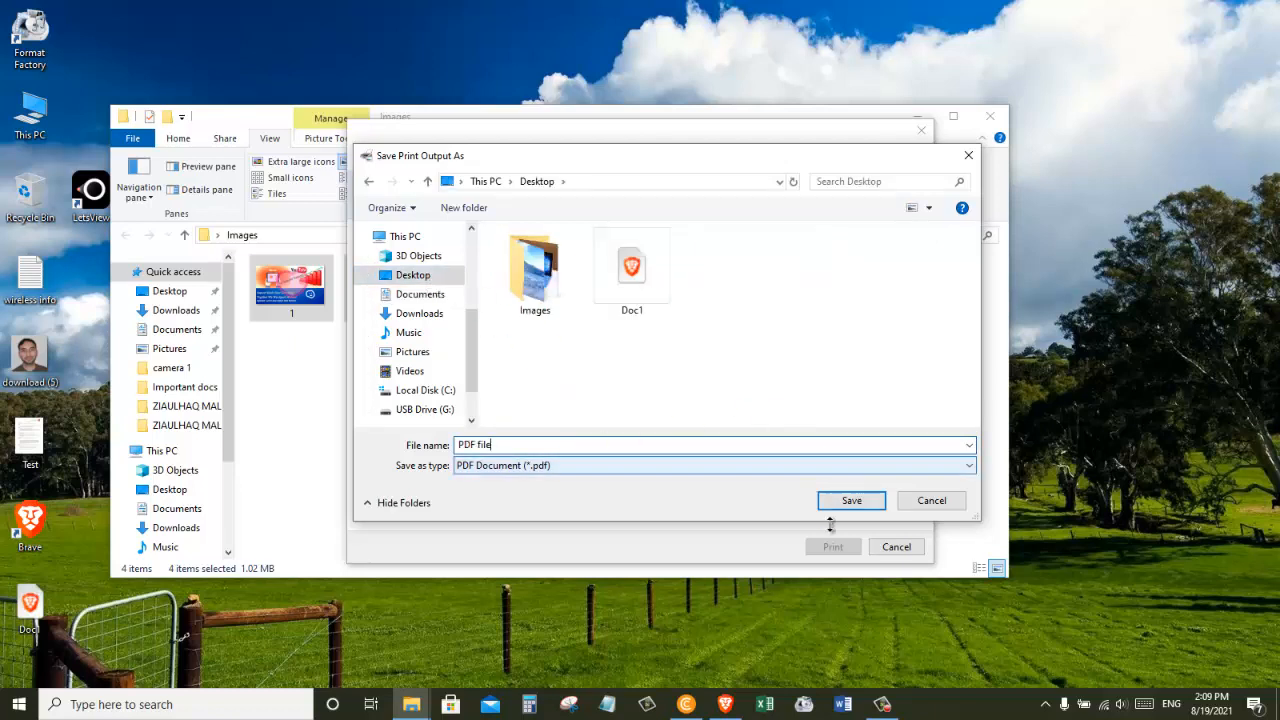
pyautogui.click(851, 500)
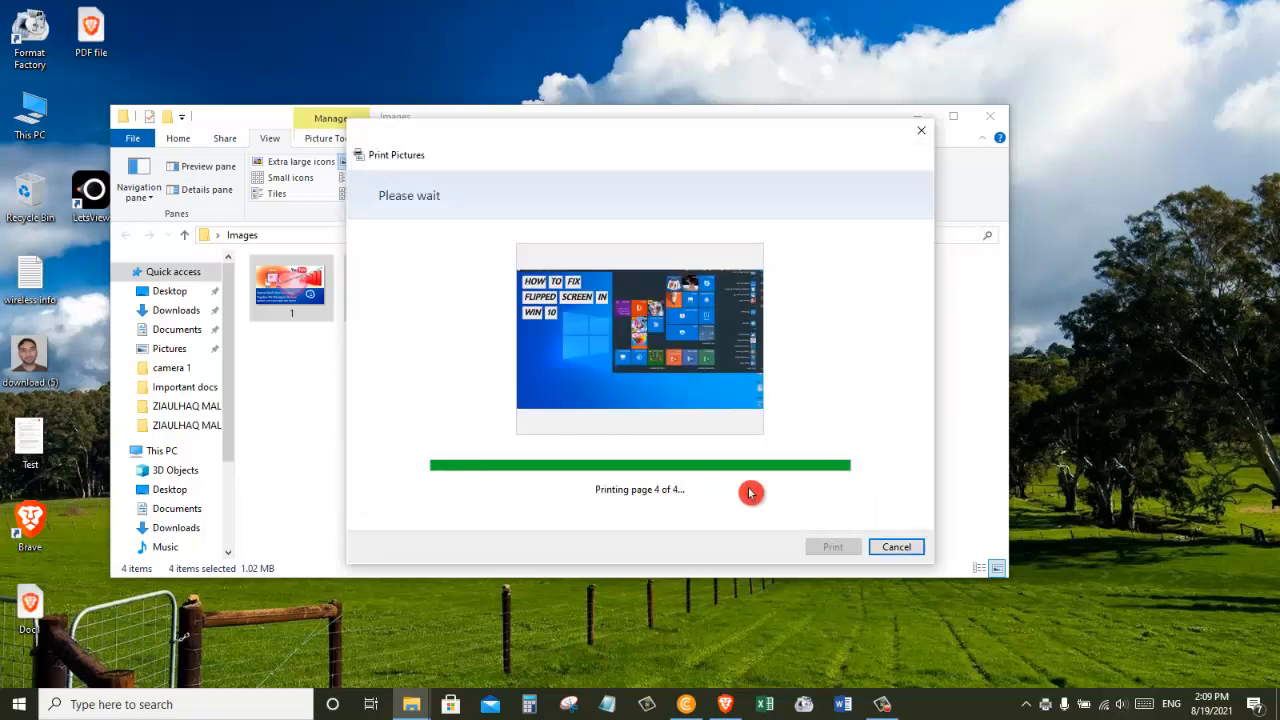
pyautogui.click(895, 546)
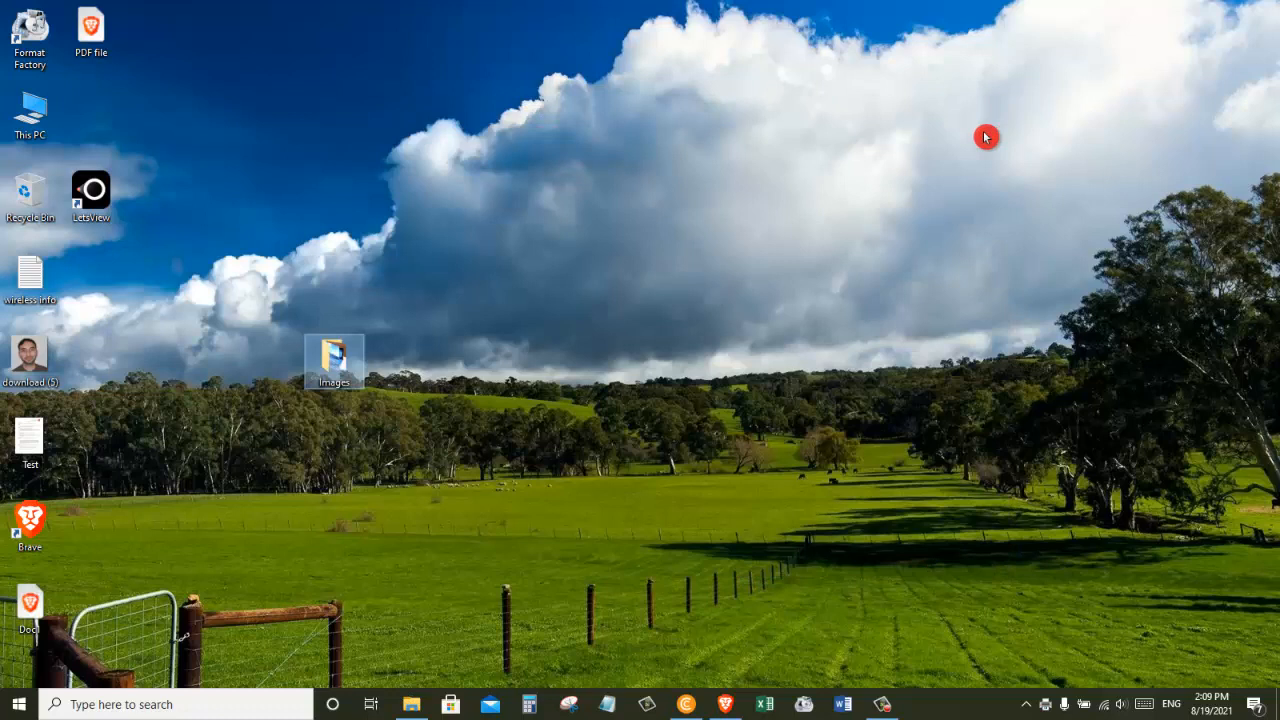
pyautogui.moveTo(124, 91)
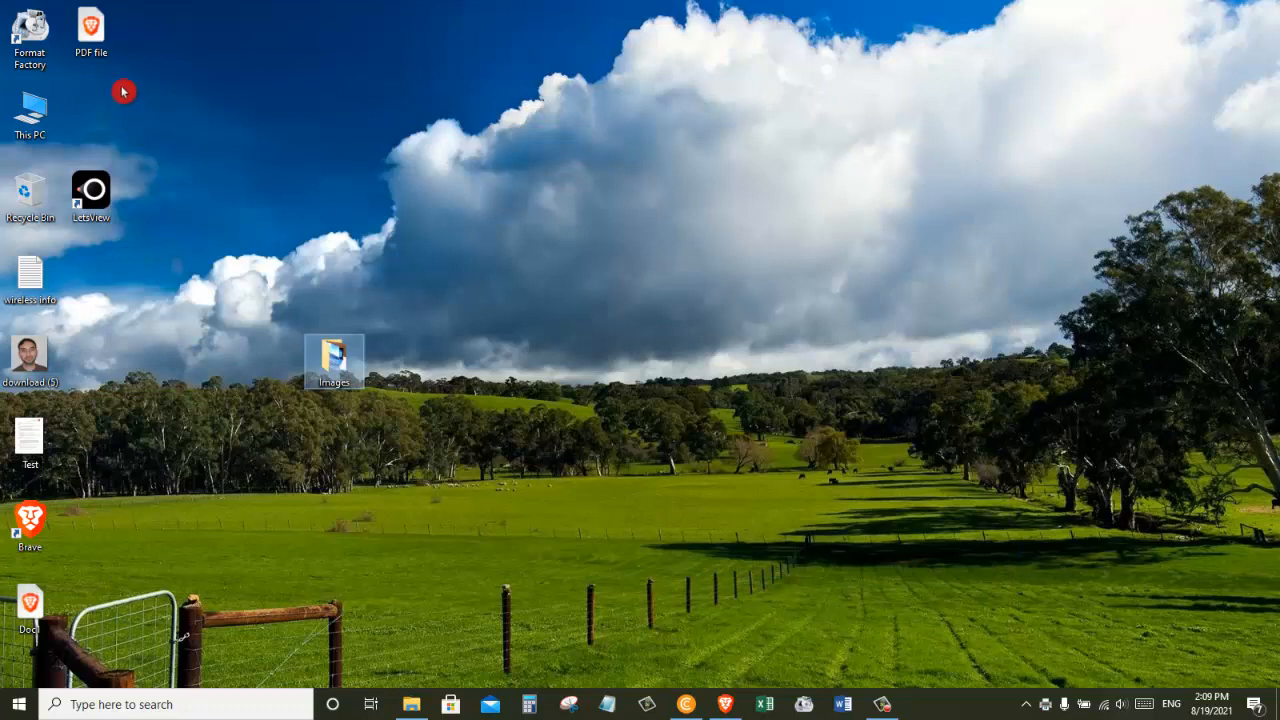
# Move 'PDF file' to mid-desktop, open it in the browser, and scroll its pages
pyautogui.moveTo(90, 30); pyautogui.dragTo(735, 350)
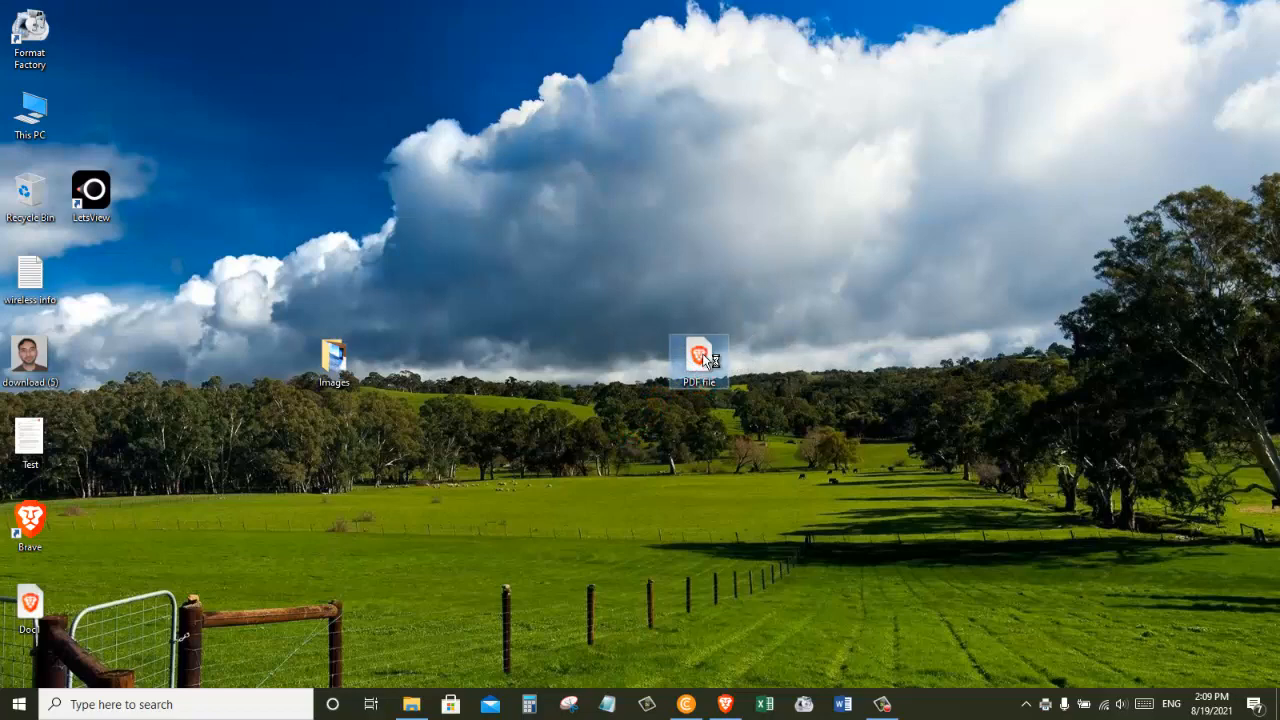
pyautogui.doubleClick(700, 355)
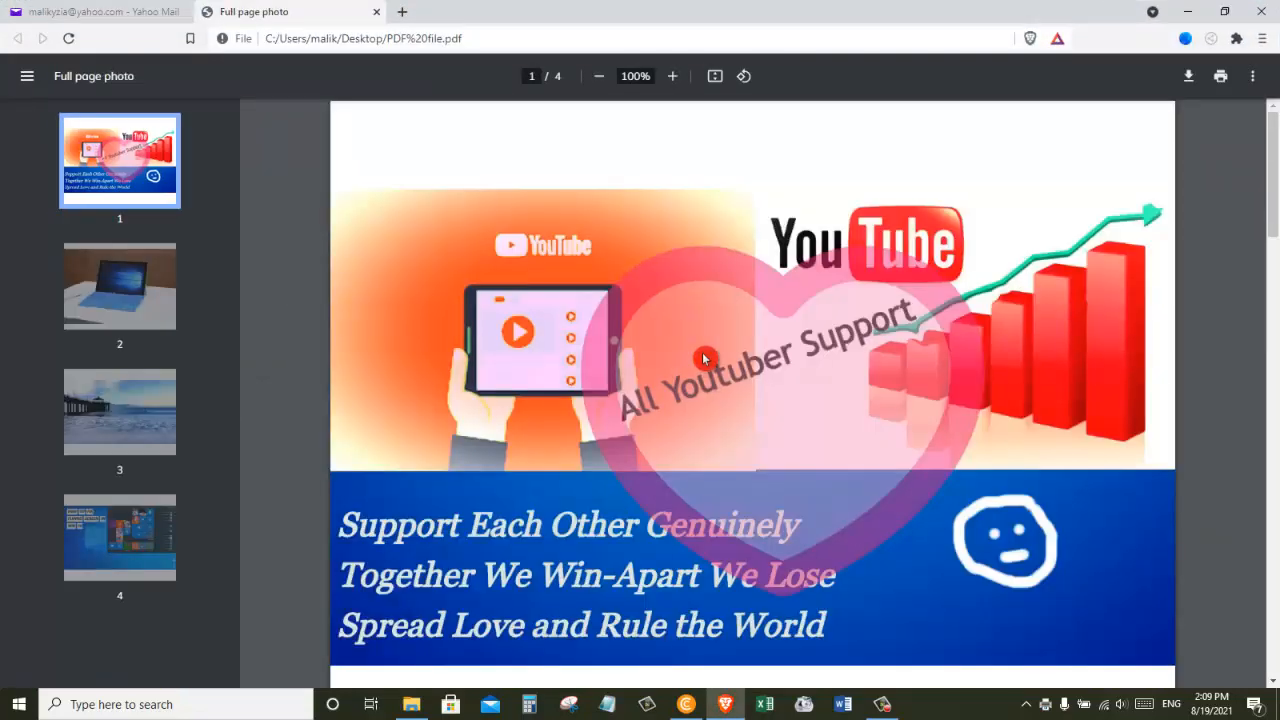
pyautogui.scroll(-3)
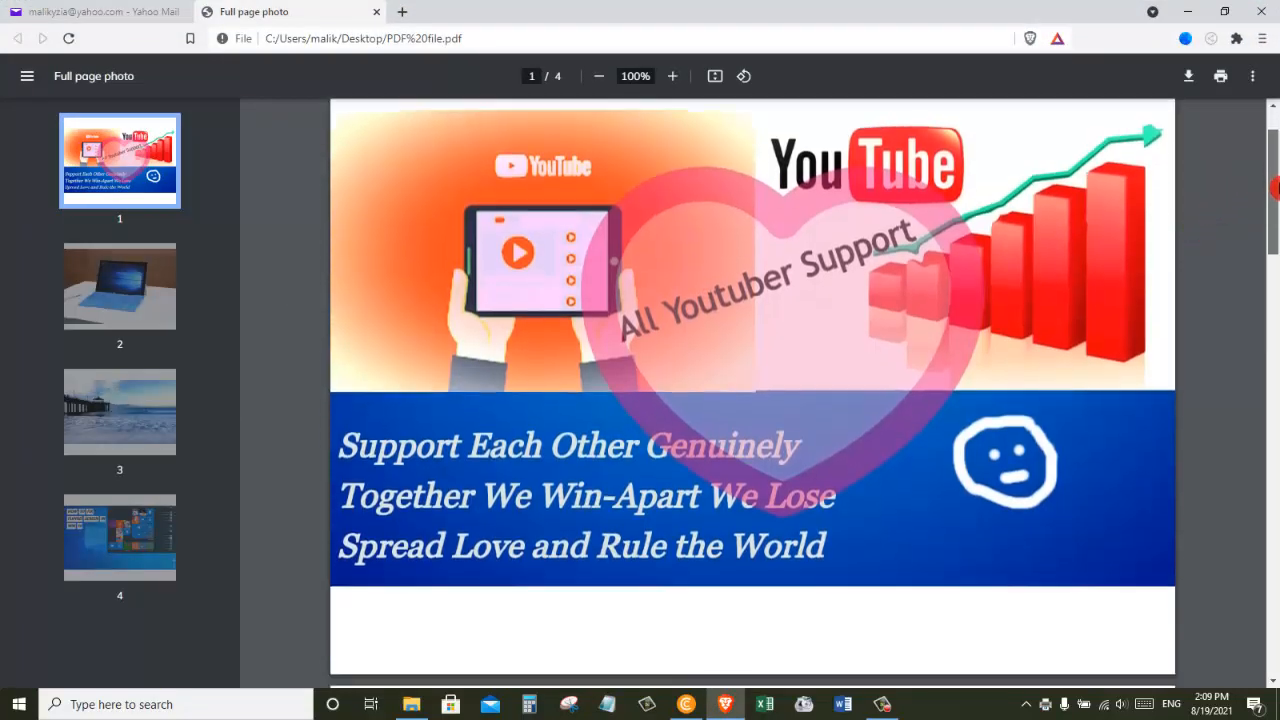